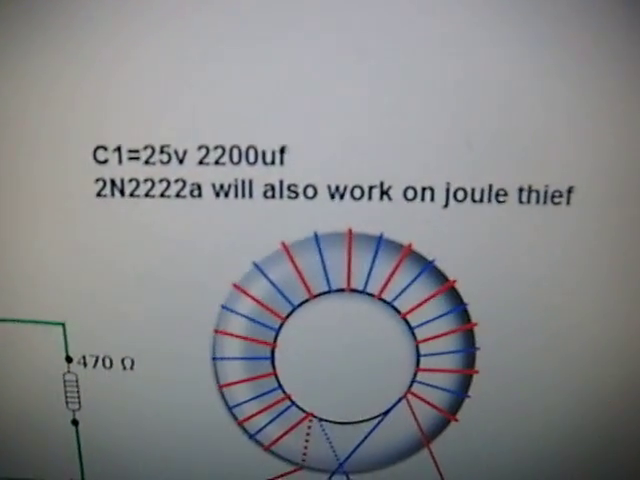
scroll(down, 3)
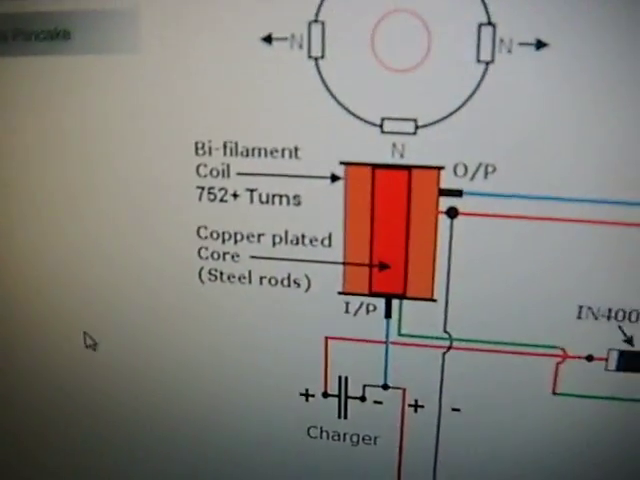
scroll(down, 3)
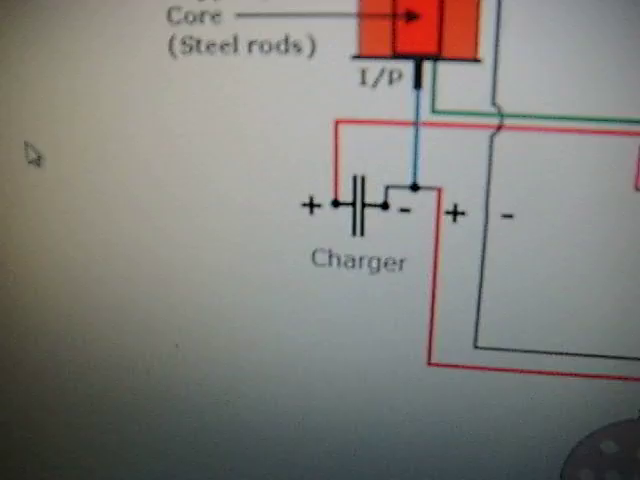
scroll(down, 3)
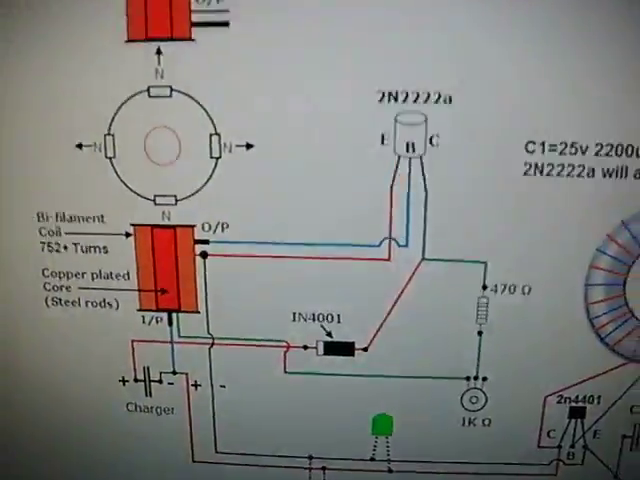
scroll(up, 3)
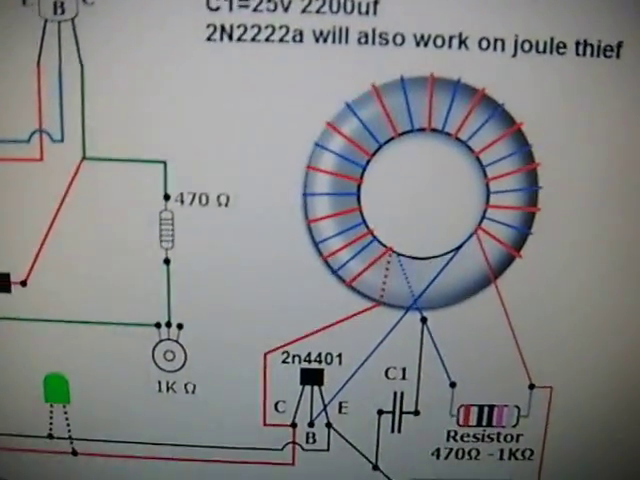
scroll(down, 3)
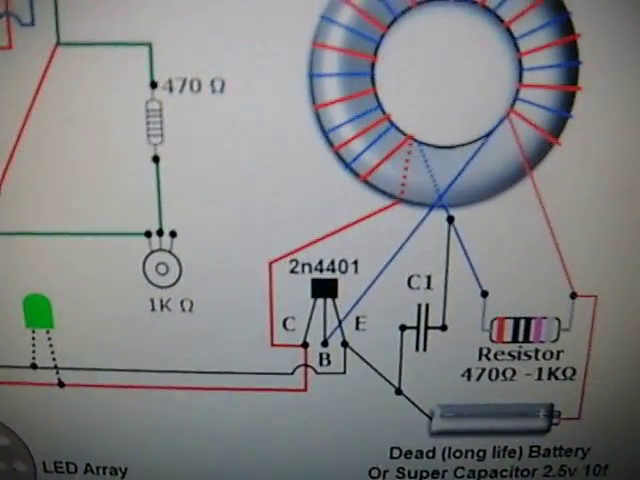